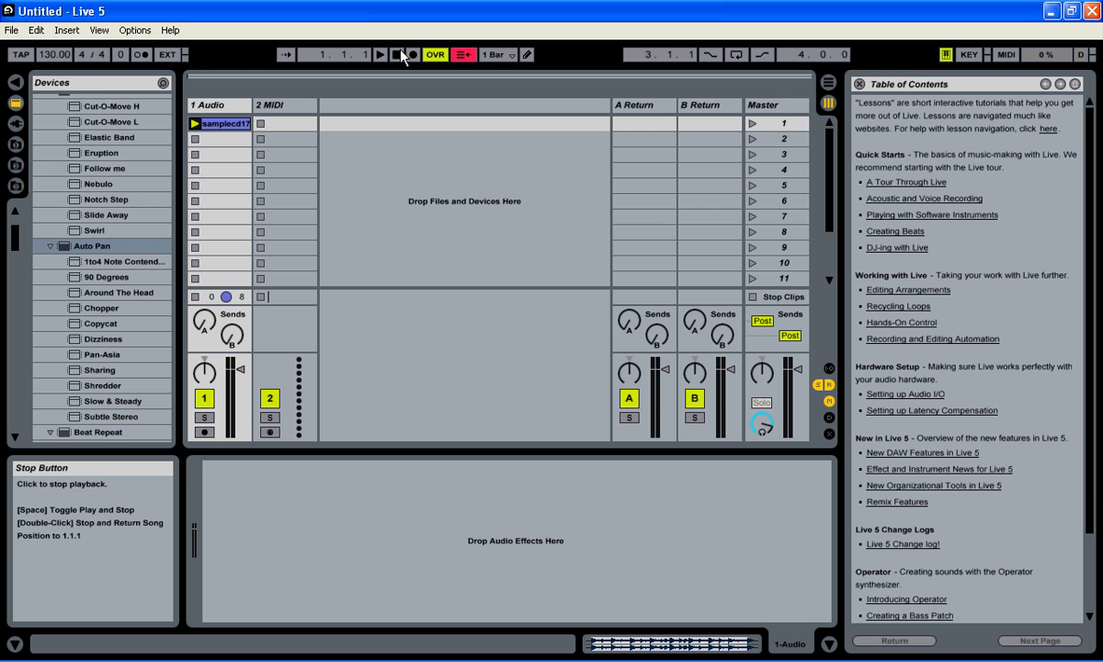
{"action": "mouse_move", "coordinate": [381, 54]}
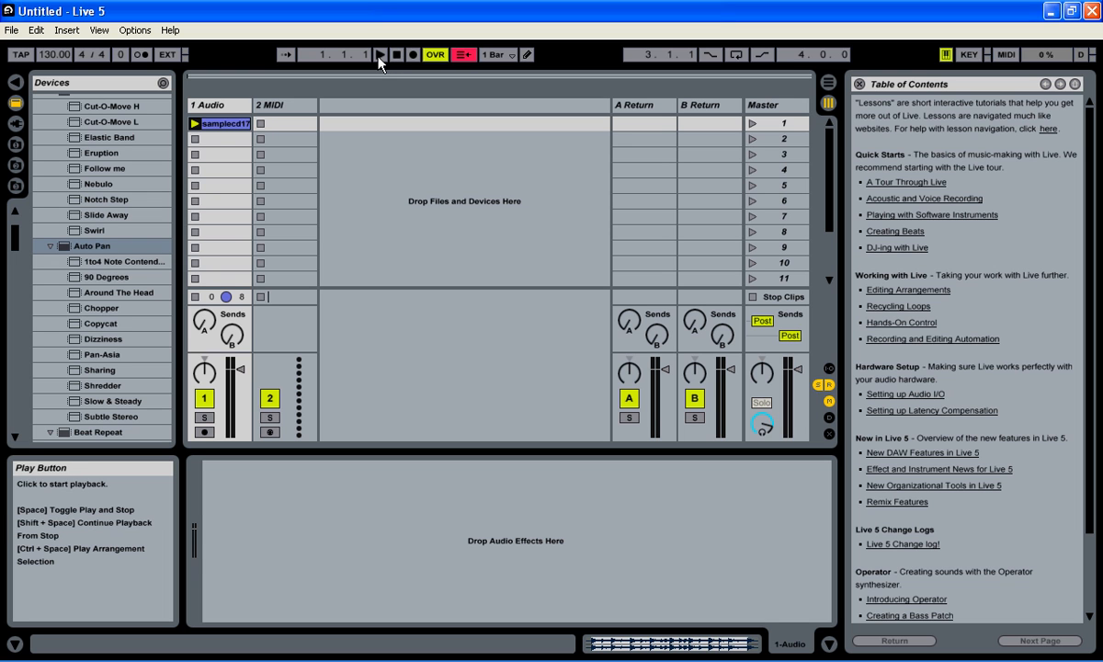
{"action": "mouse_move", "coordinate": [195, 122]}
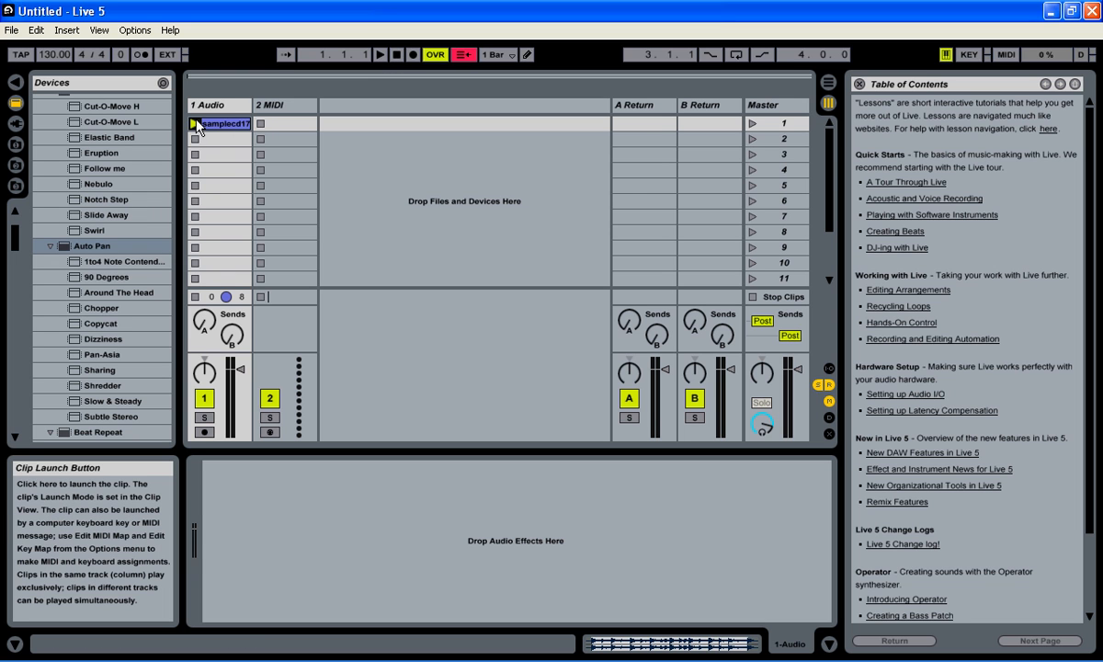
Step: Launch the samplecd17 clip on the 1 Audio track so playback runs
{"action": "left_click", "coordinate": [381, 54]}
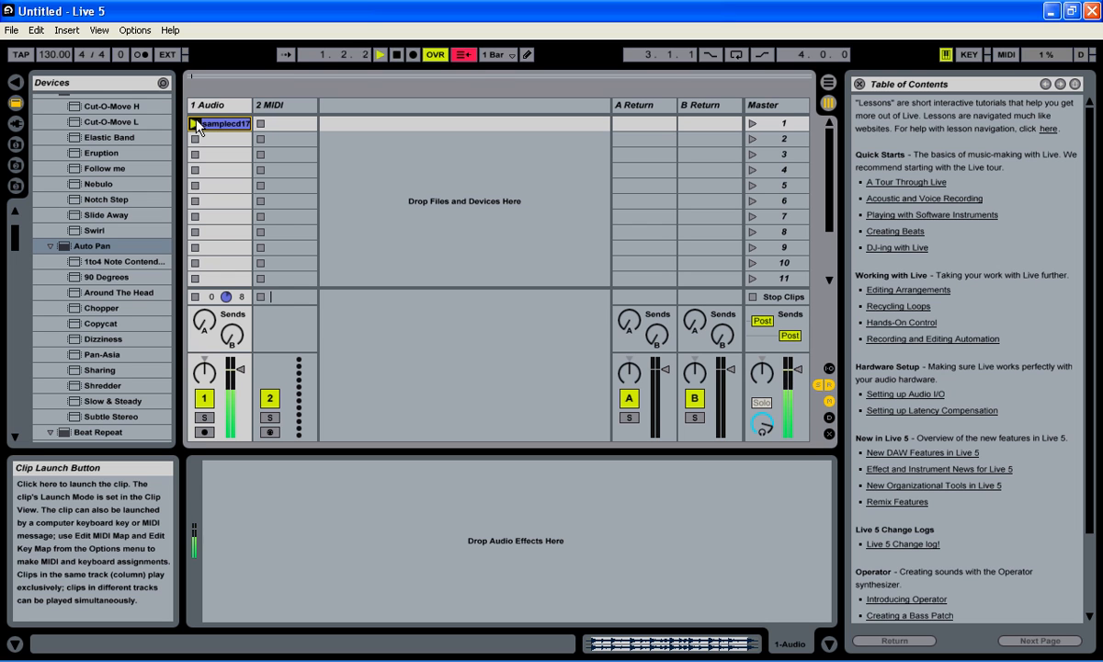
{"action": "left_click", "coordinate": [194, 122]}
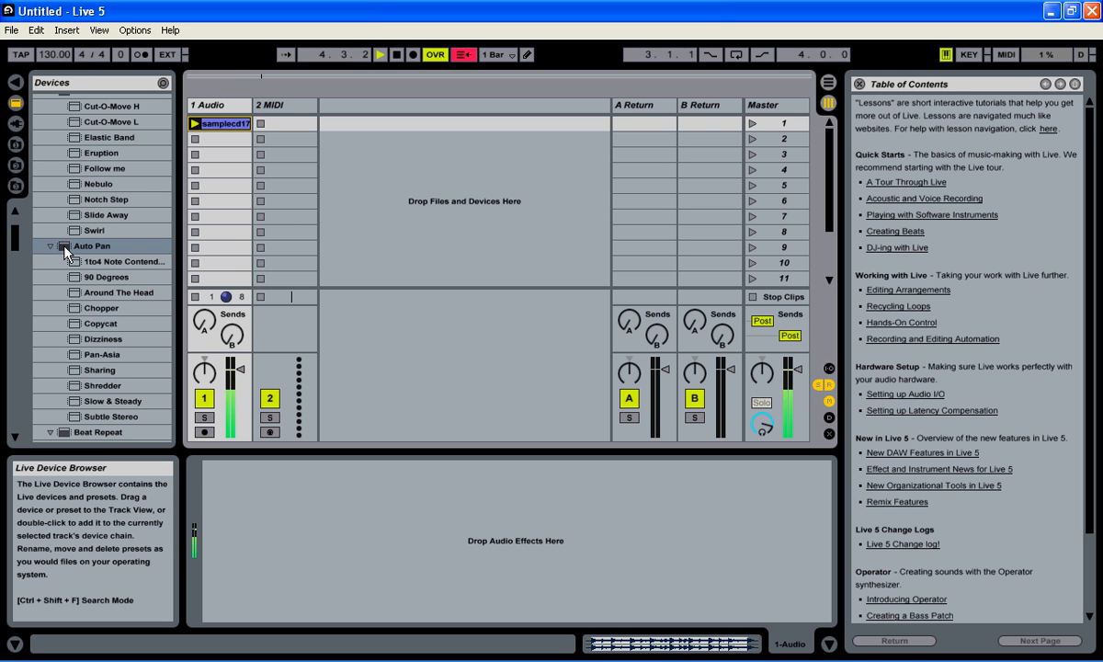
Step: Load Auto Pan from the Device Browser onto the audio track and stop playback
{"action": "left_click", "coordinate": [91, 245]}
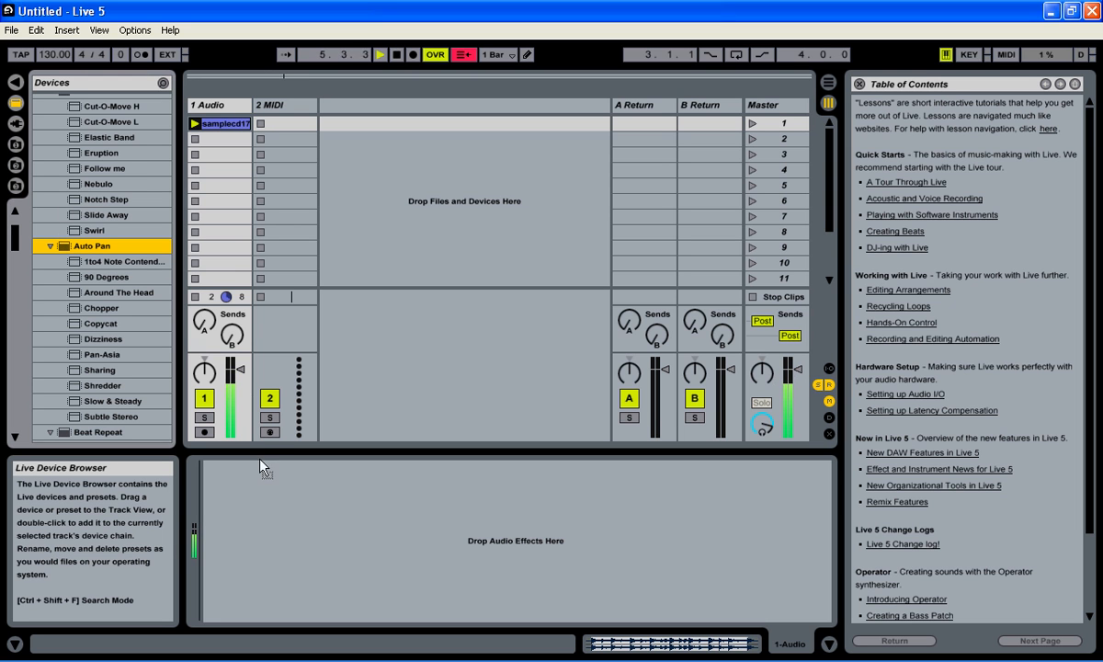
{"action": "double_click", "coordinate": [90, 246]}
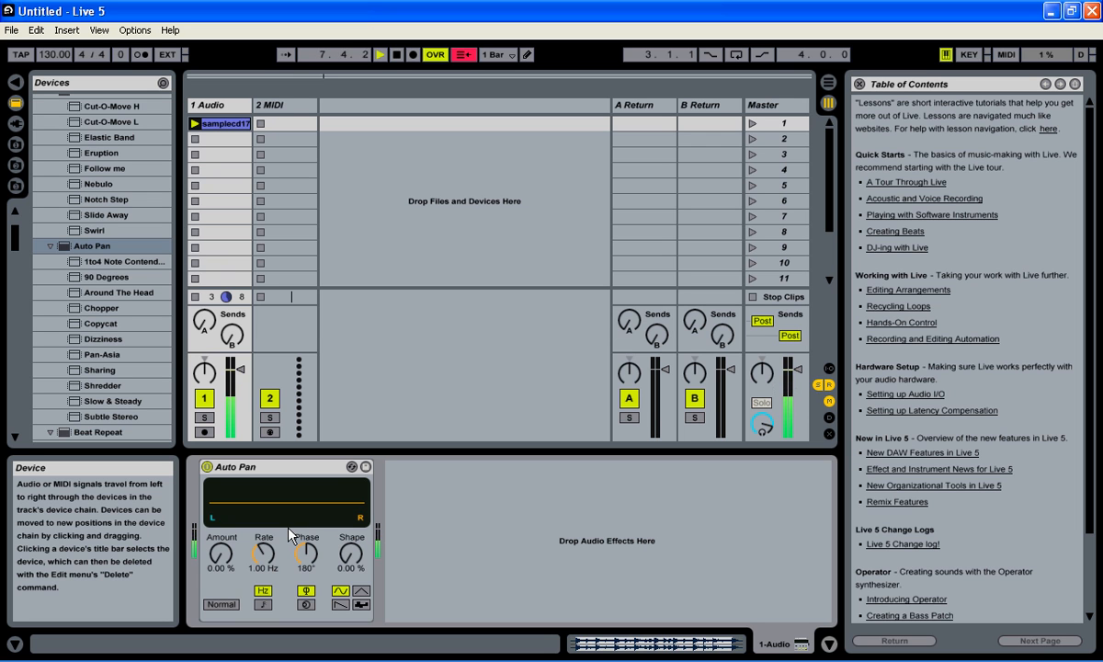
{"action": "left_click", "coordinate": [397, 55]}
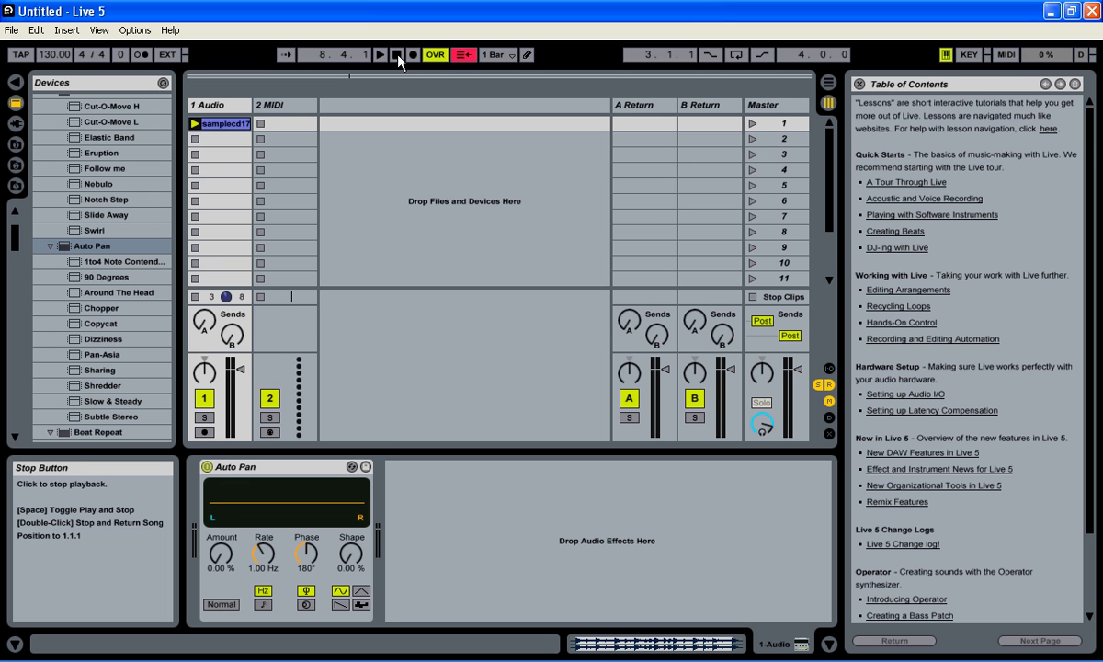
{"action": "left_click", "coordinate": [381, 53]}
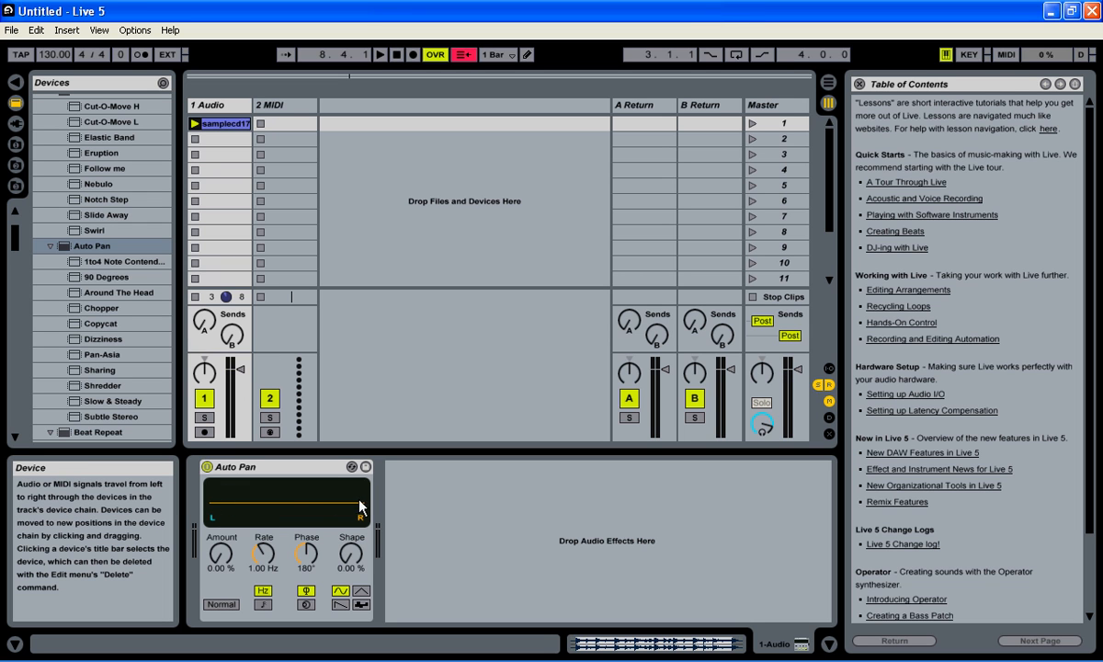
{"action": "mouse_move", "coordinate": [368, 522]}
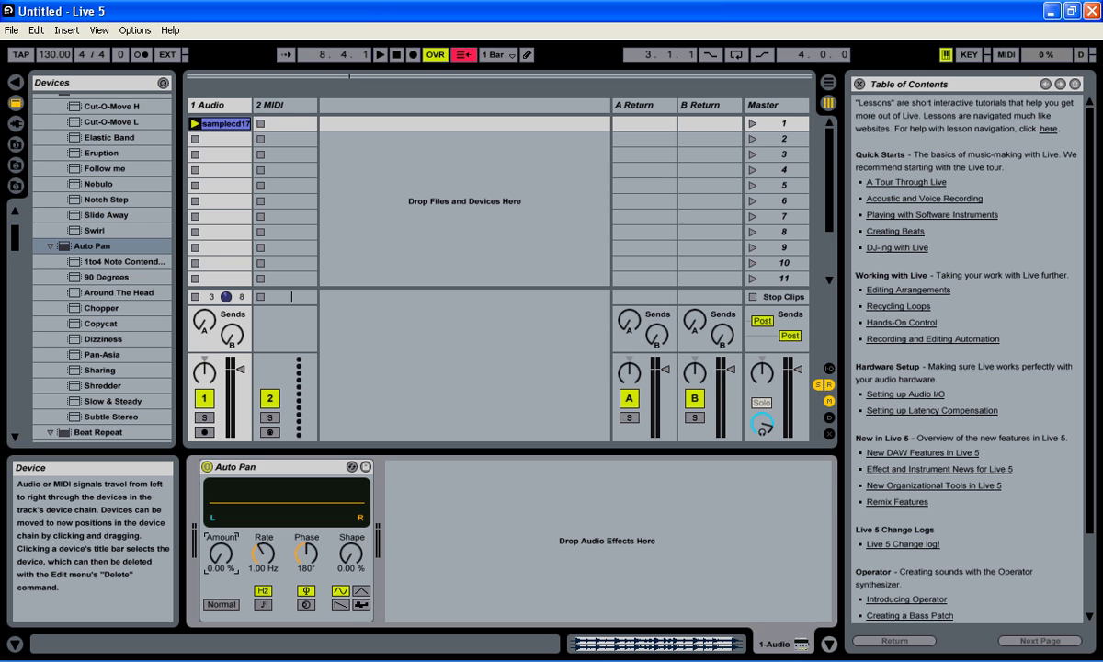
Step: Drag the Auto Pan Amount knob up to 100%, down, then settle at 92.1%
{"action": "left_click_drag", "start_coordinate": [221, 549], "coordinate": [221, 533]}
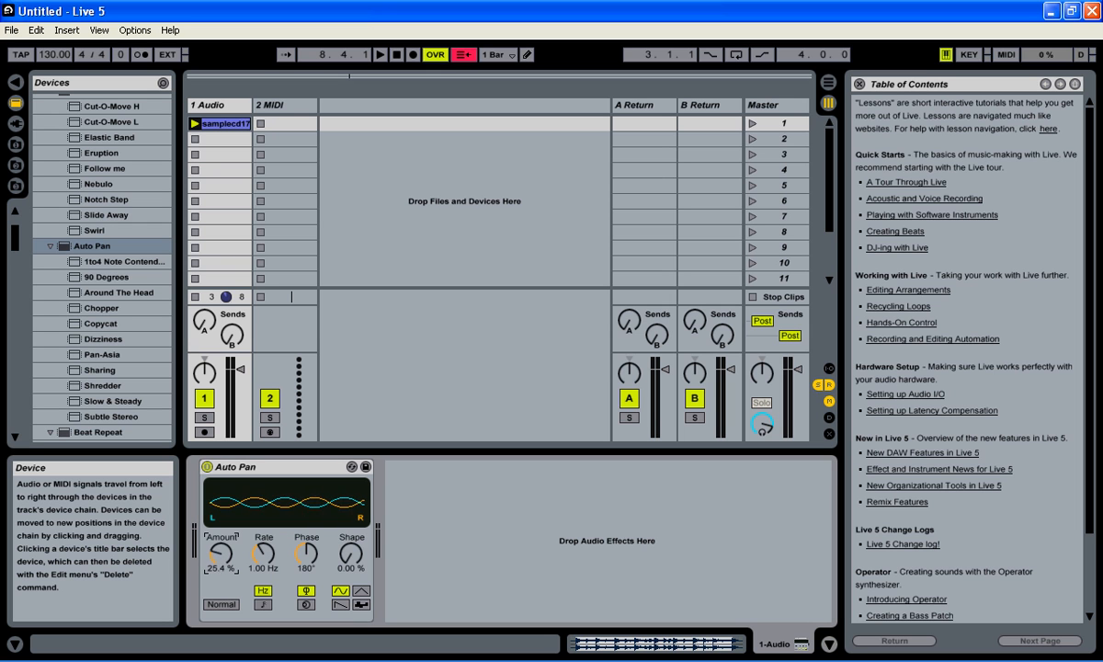
{"action": "left_click_drag", "start_coordinate": [220, 549], "coordinate": [220, 524]}
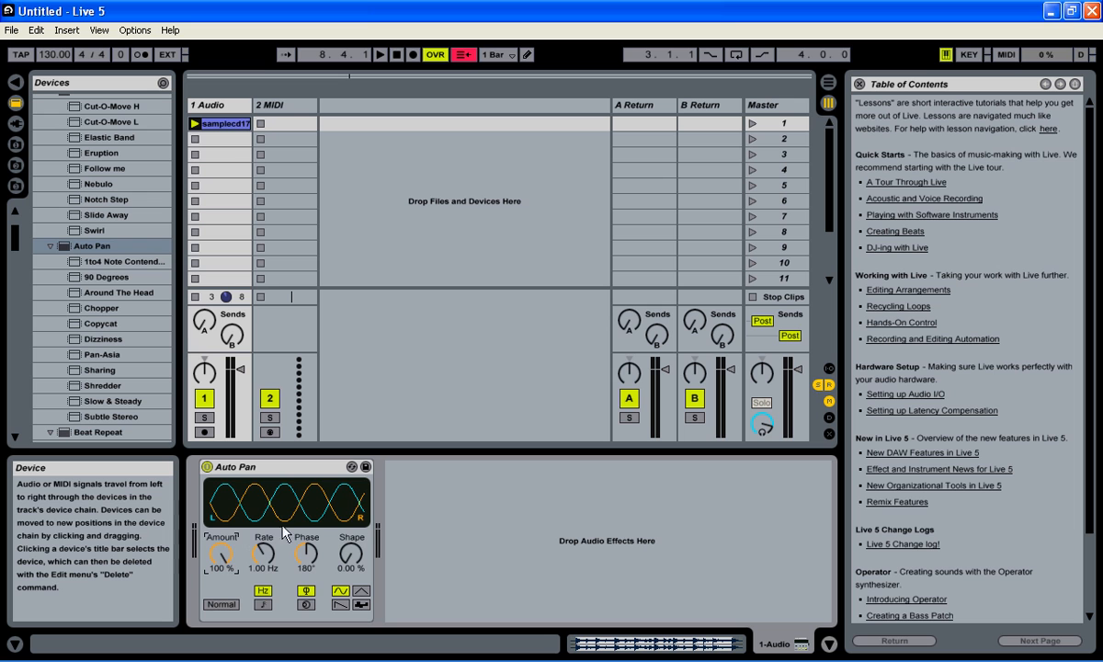
{"action": "mouse_move", "coordinate": [228, 494]}
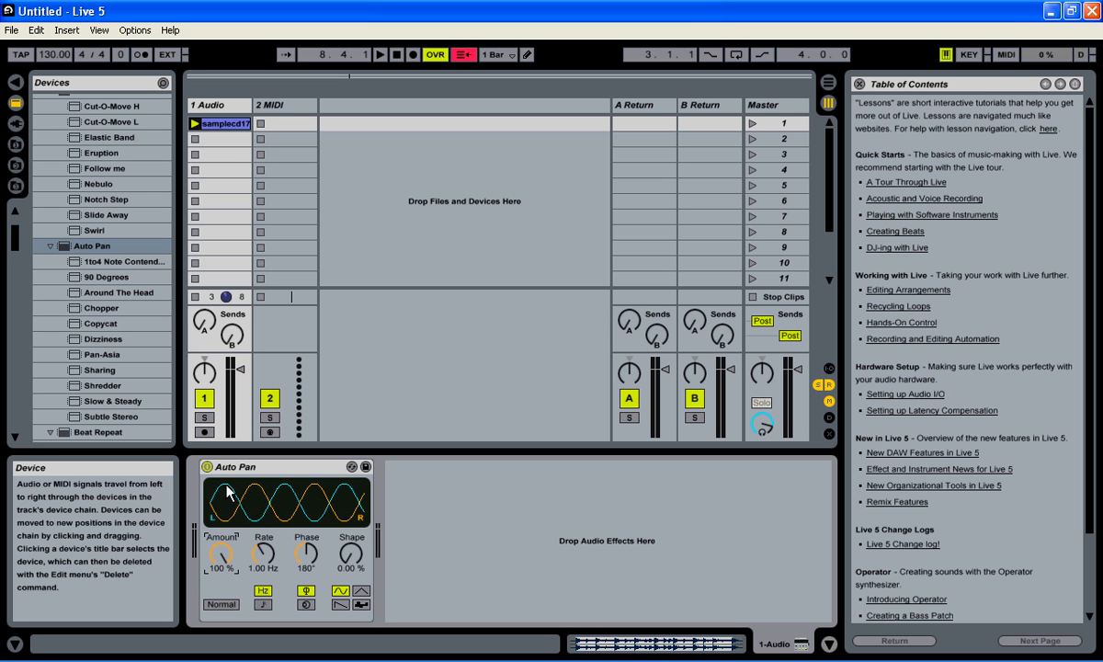
{"action": "mouse_move", "coordinate": [222, 487]}
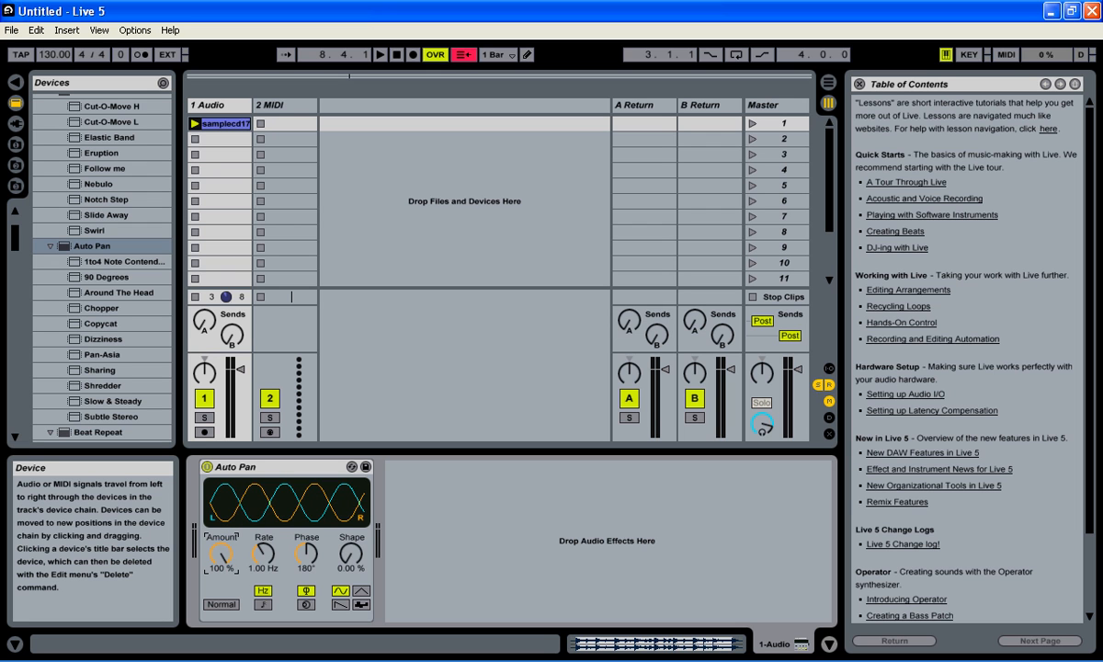
{"action": "left_click_drag", "start_coordinate": [218, 554], "coordinate": [218, 569]}
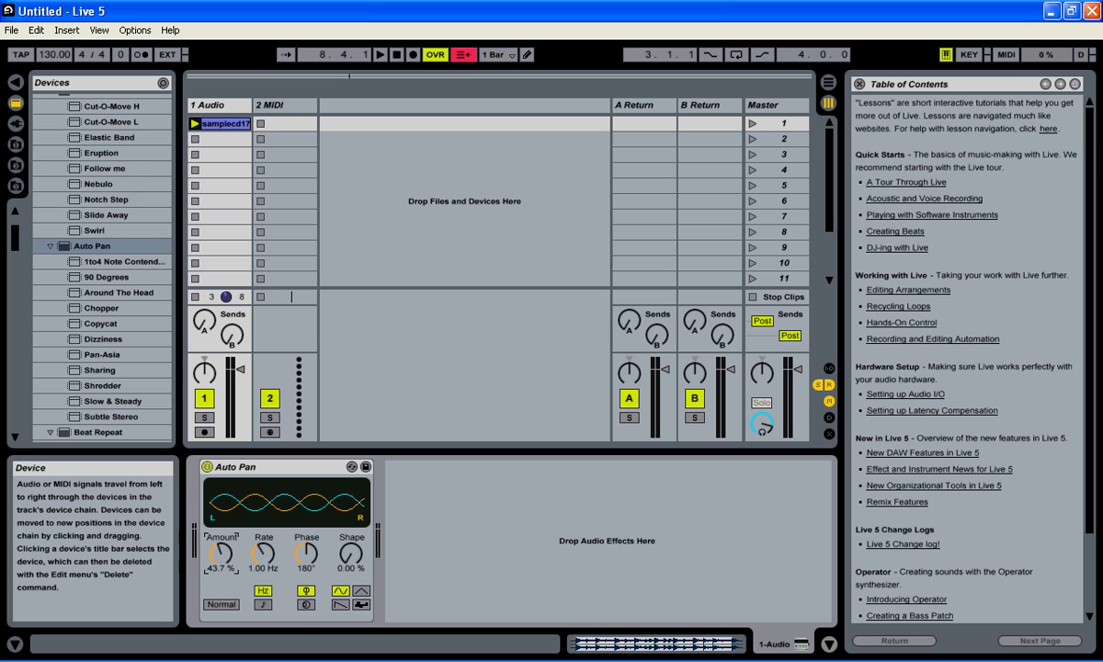
{"action": "left_click_drag", "start_coordinate": [219, 549], "coordinate": [219, 565]}
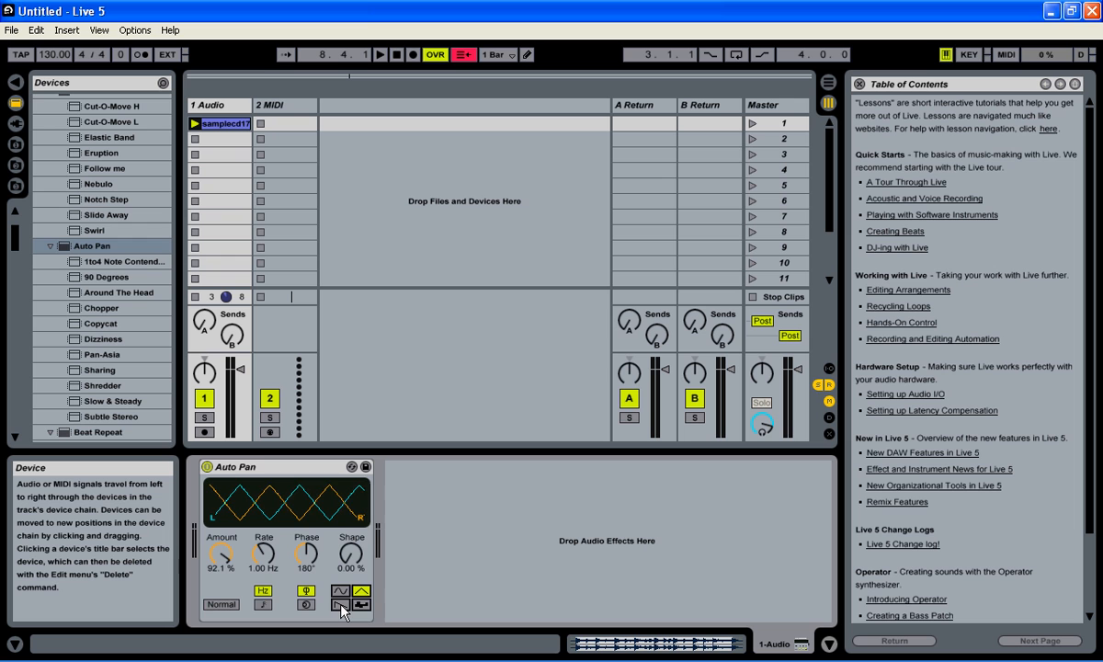
Step: Switch Auto Pan to the sawtooth waveform and start transport playback to hear it
{"action": "left_click", "coordinate": [340, 604]}
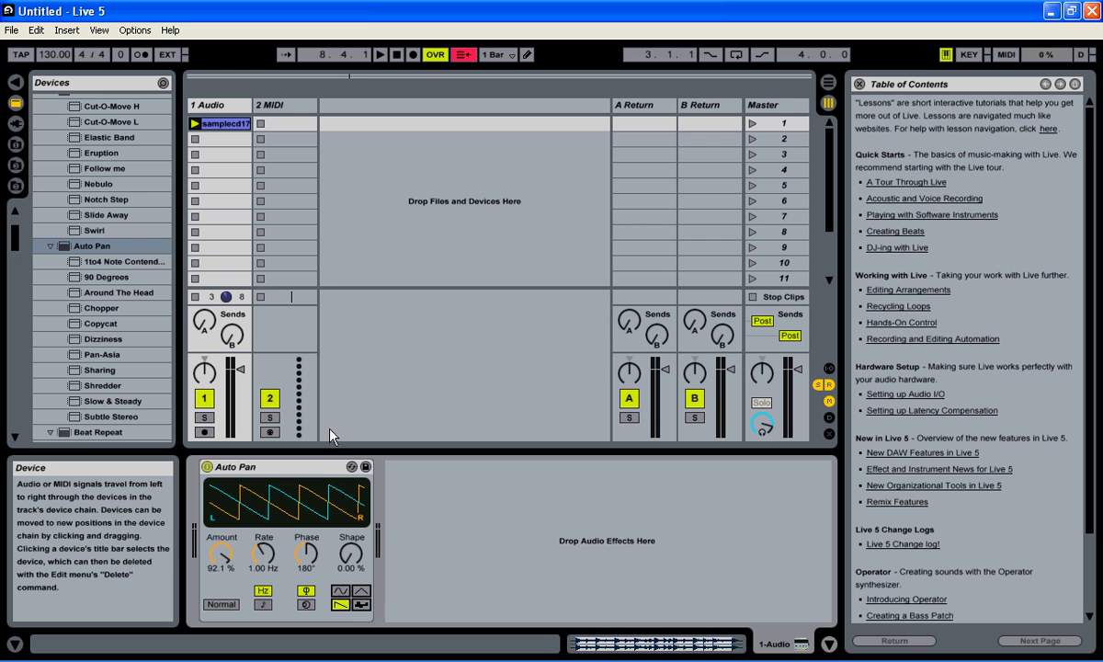
{"action": "left_click", "coordinate": [381, 54]}
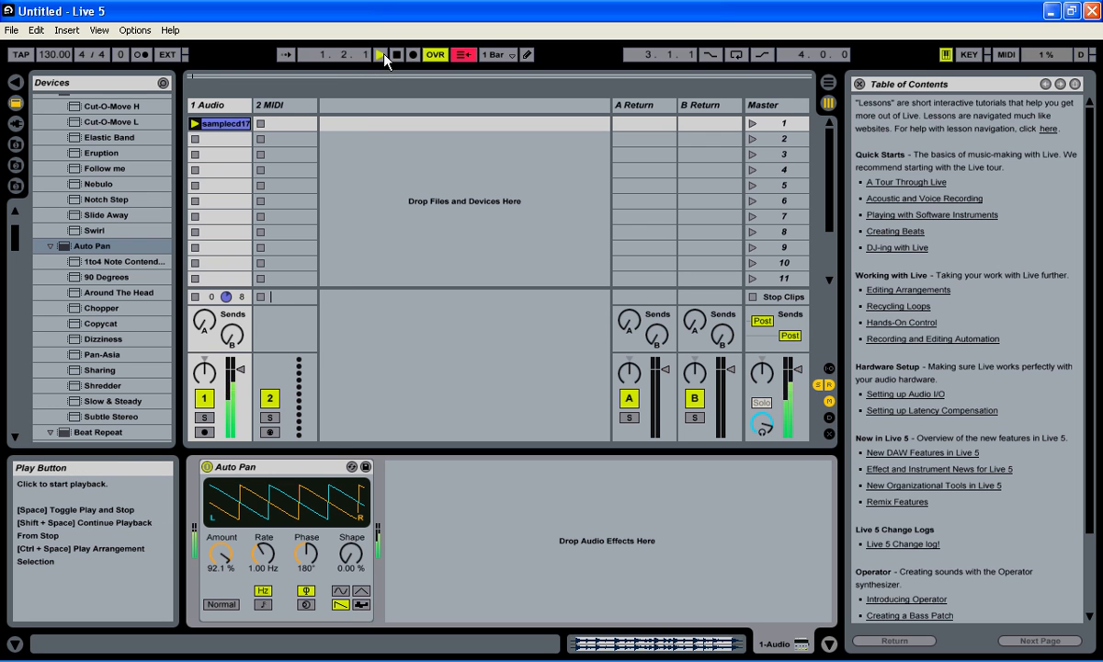
{"action": "left_click", "coordinate": [381, 54]}
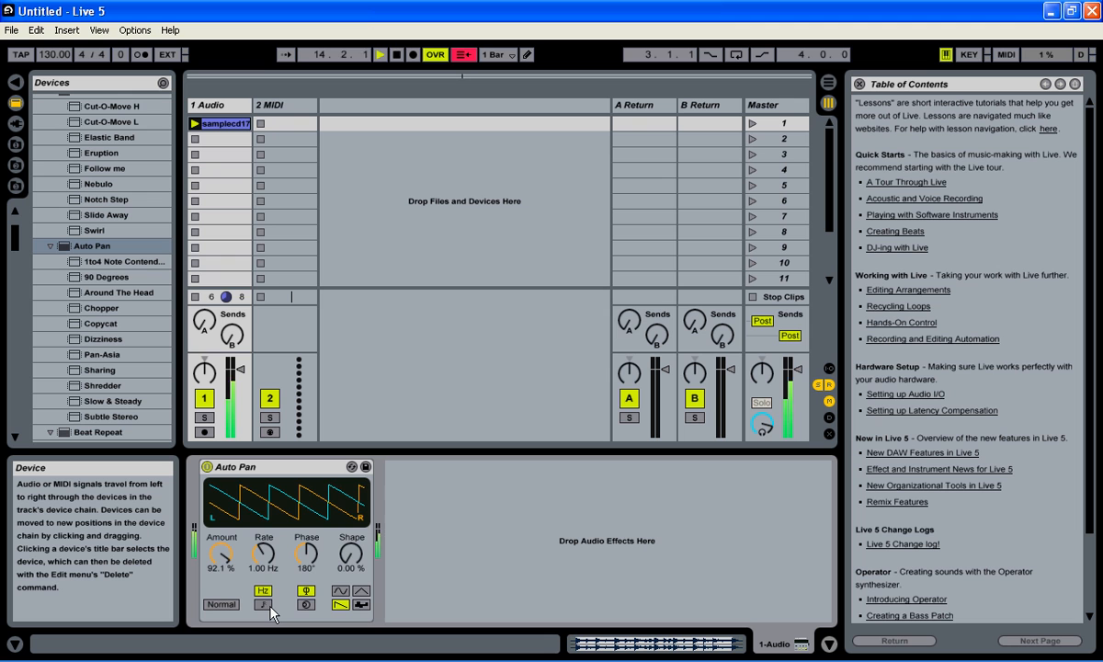
Step: Beat-sync the Auto Pan rate at 1/16, then stop playback and return to start
{"action": "left_click", "coordinate": [263, 605]}
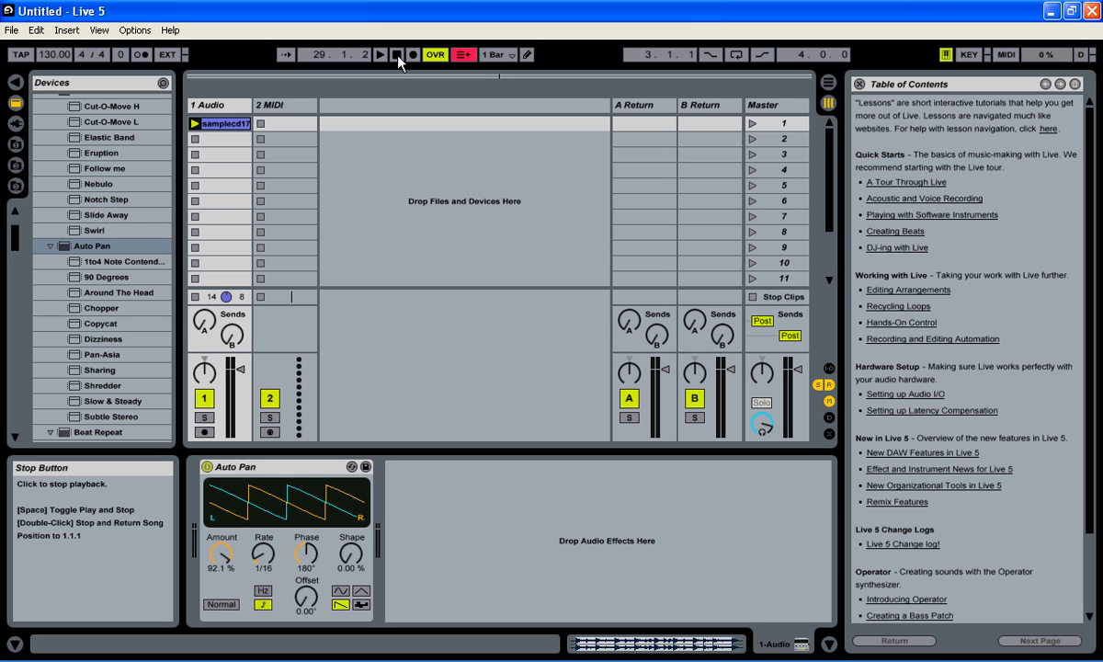
{"action": "left_click", "coordinate": [398, 54]}
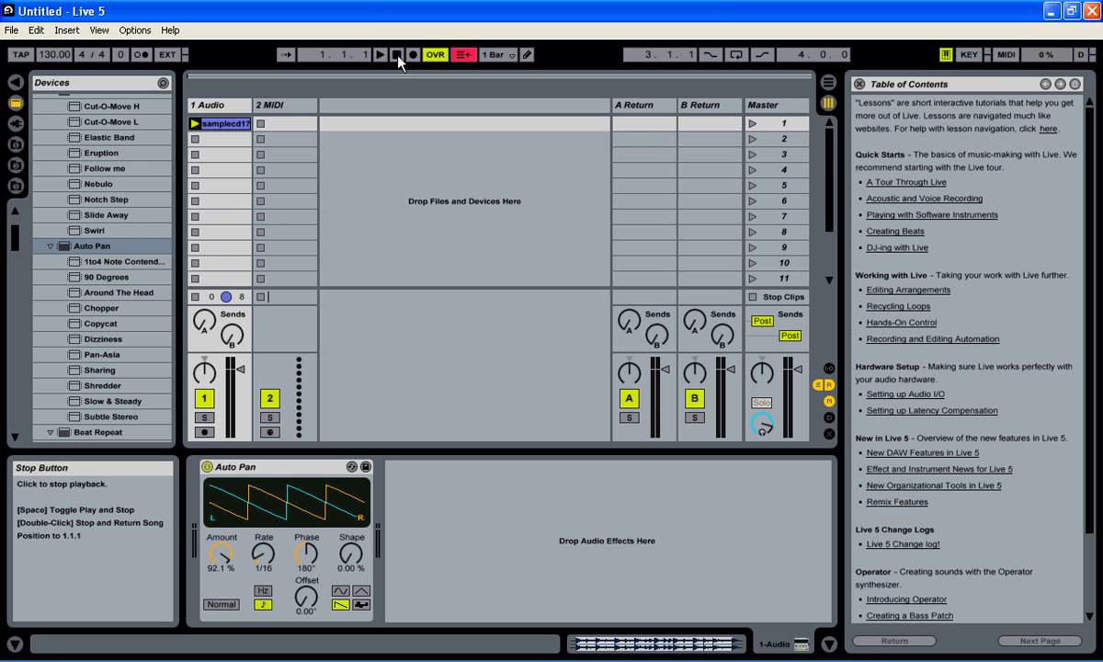